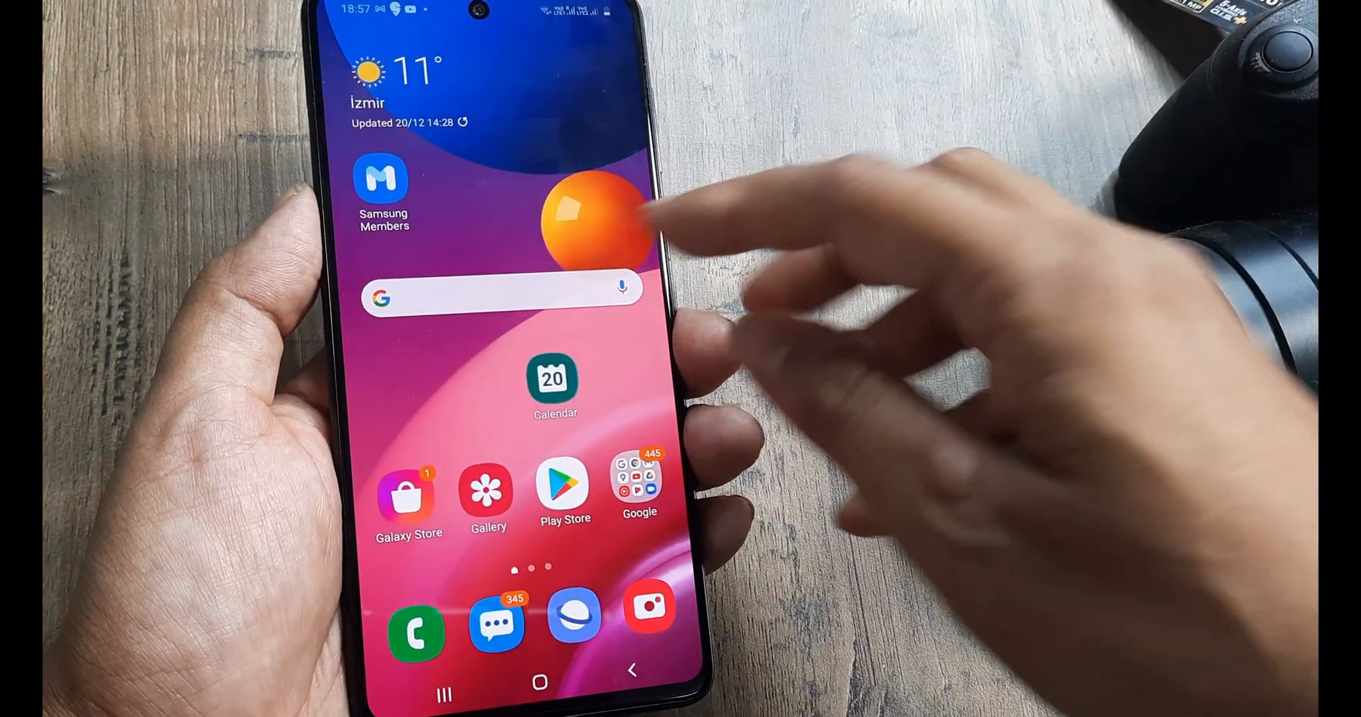
Step: Launch the Amazon shopping app from the home screen, landing on the Amazon Pay UPI setup page
click(502, 298)
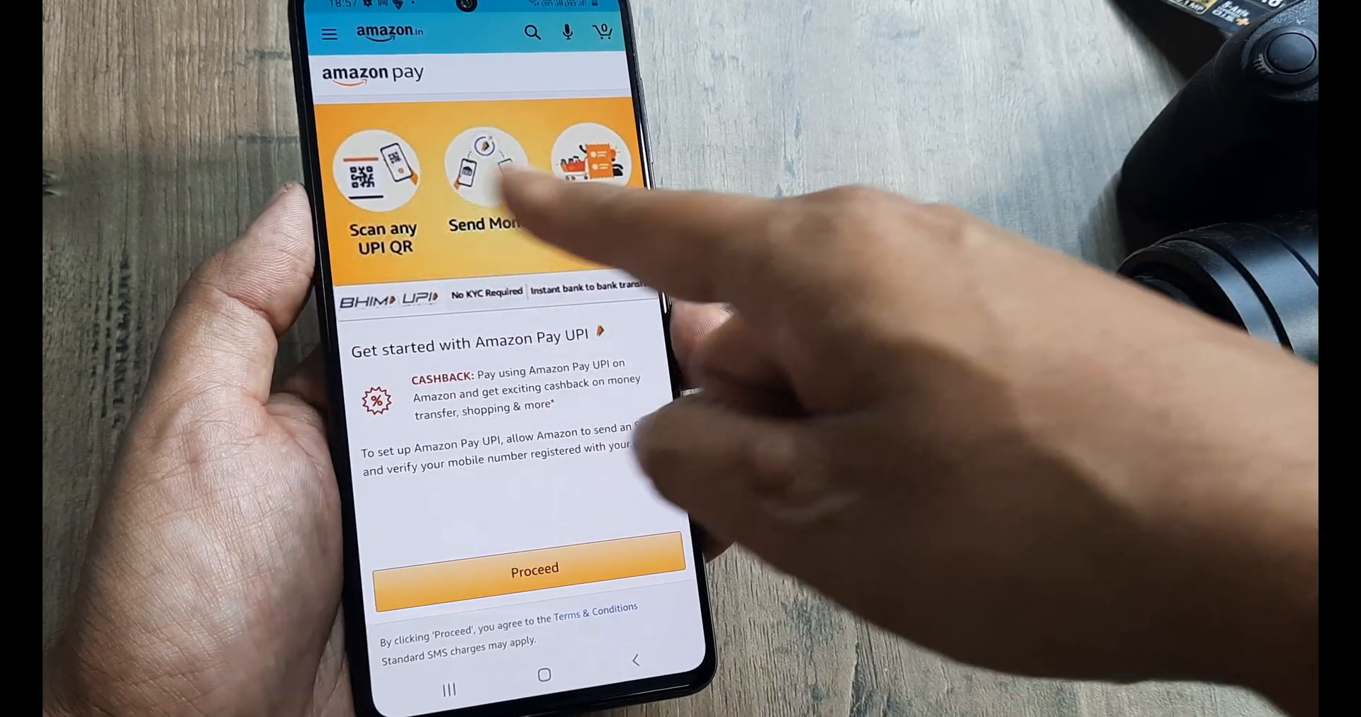
click(534, 569)
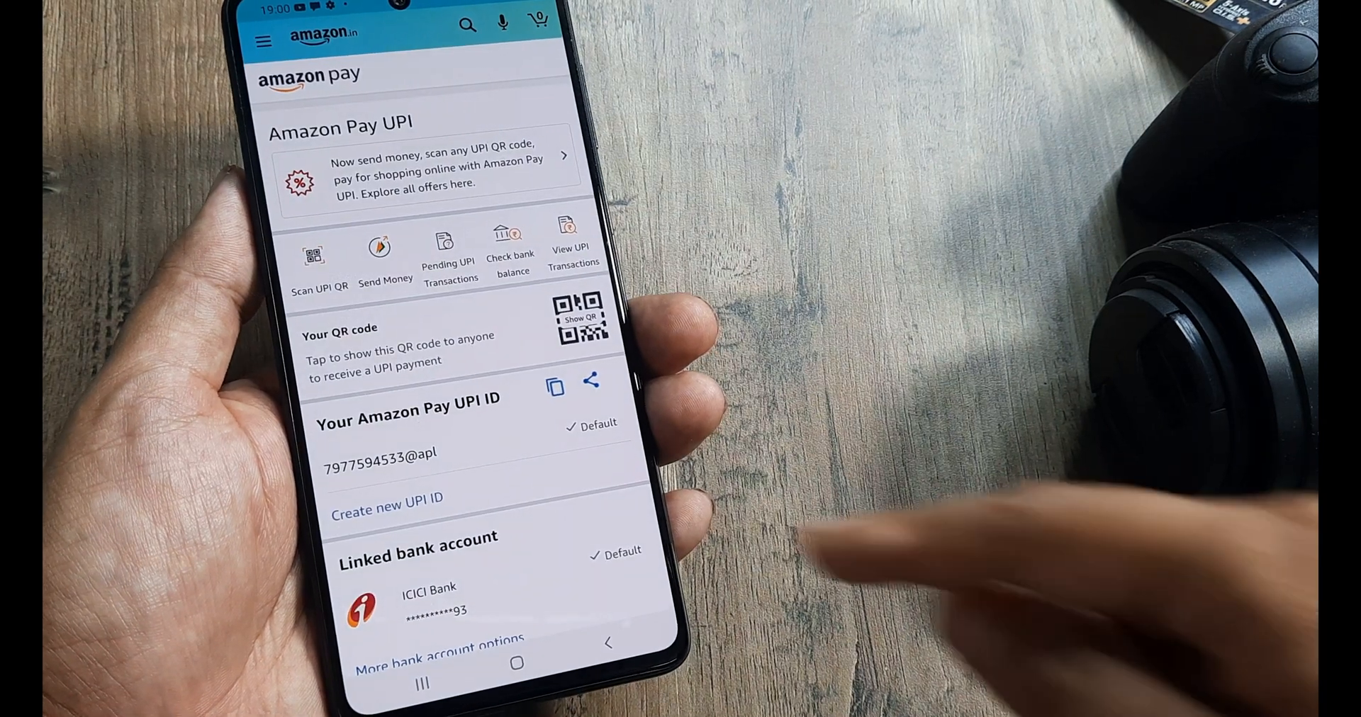
scroll(up, 3)
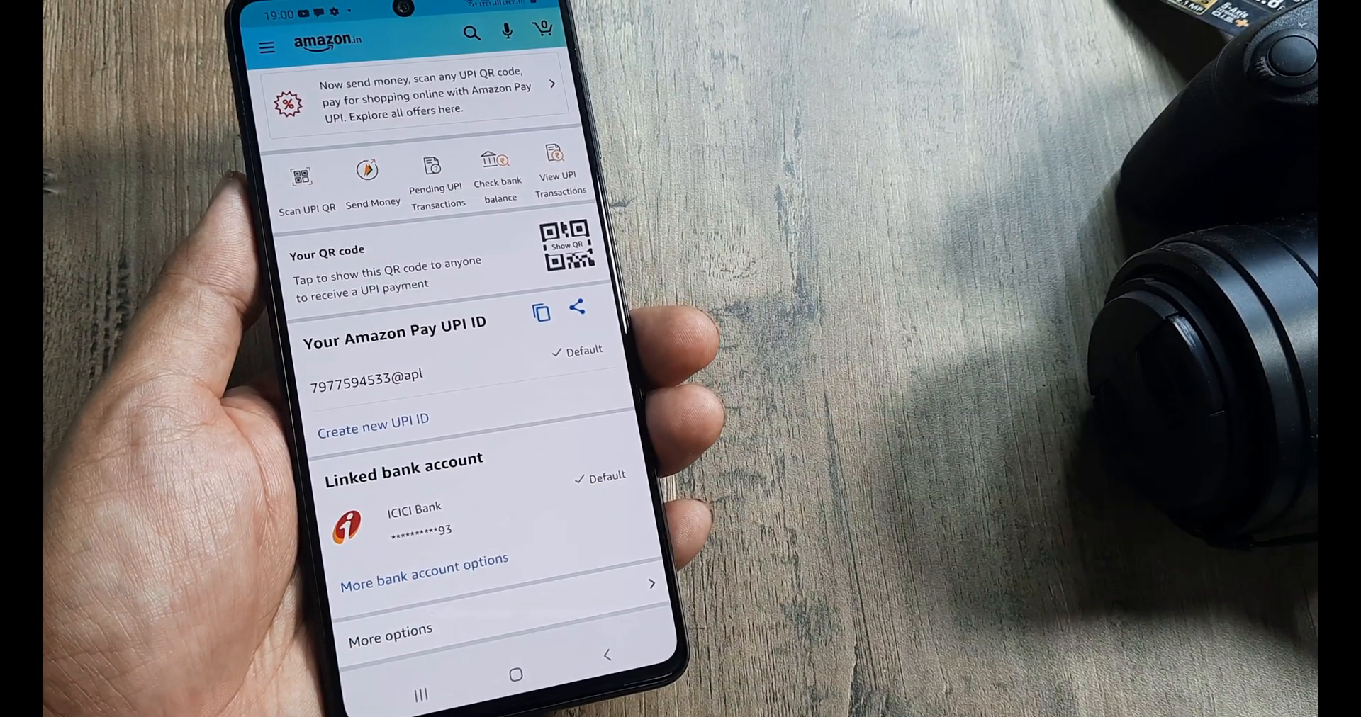